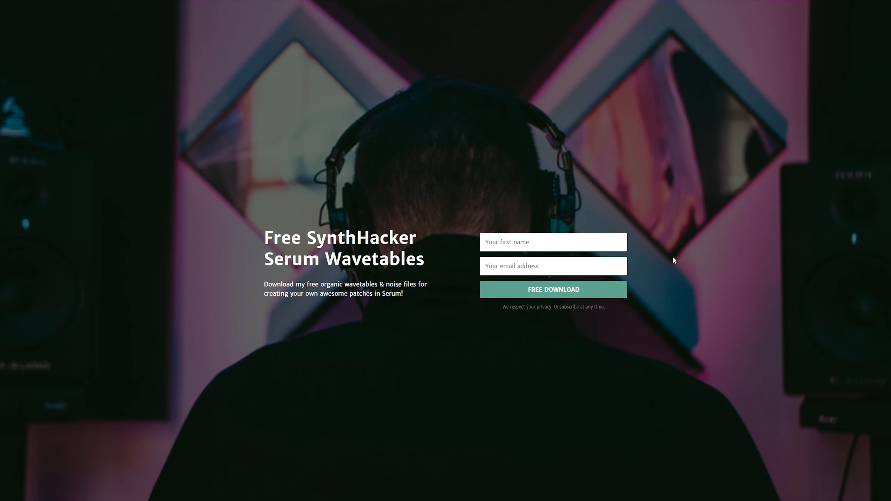
{"action": "type", "text": "Tom"}
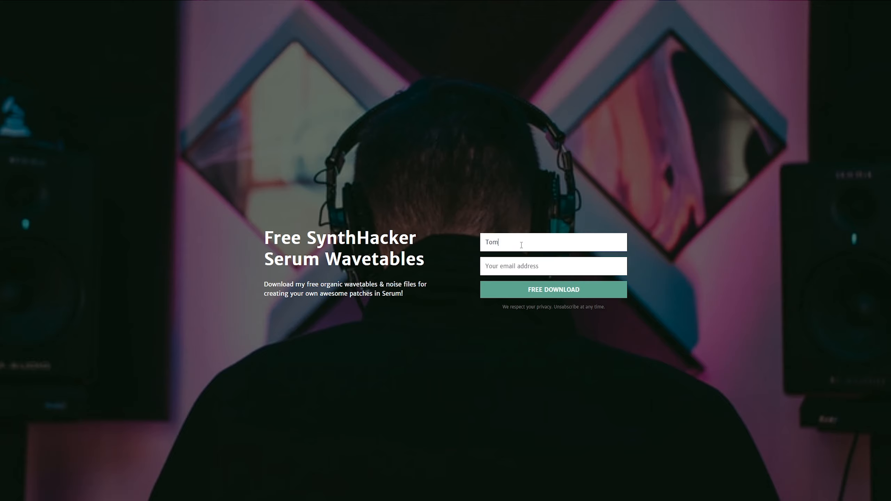
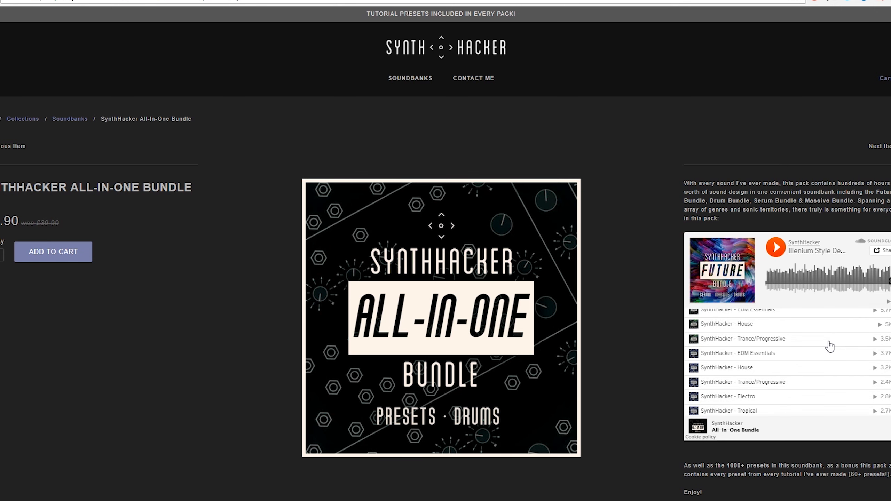
{"action": "scroll", "scroll_direction": "down", "scroll_amount": 3}
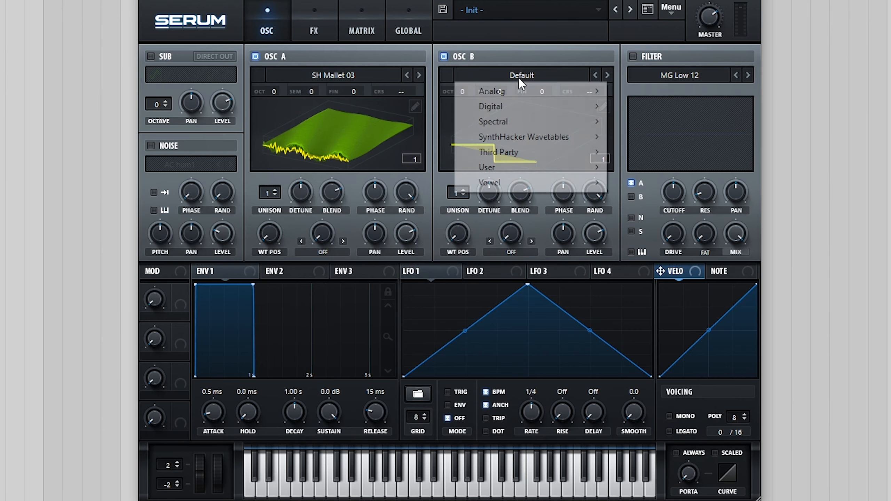
{"action": "mouse_move", "coordinate": [523, 137]}
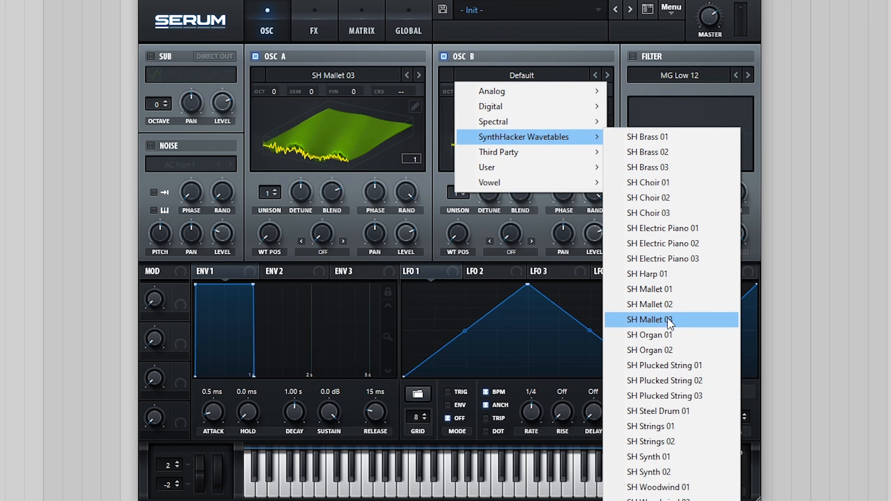
- Load SH Mallet 03 on oscillator B, then briefly inspect oscillator A's wavetable editor
{"action": "left_click", "coordinate": [650, 319]}
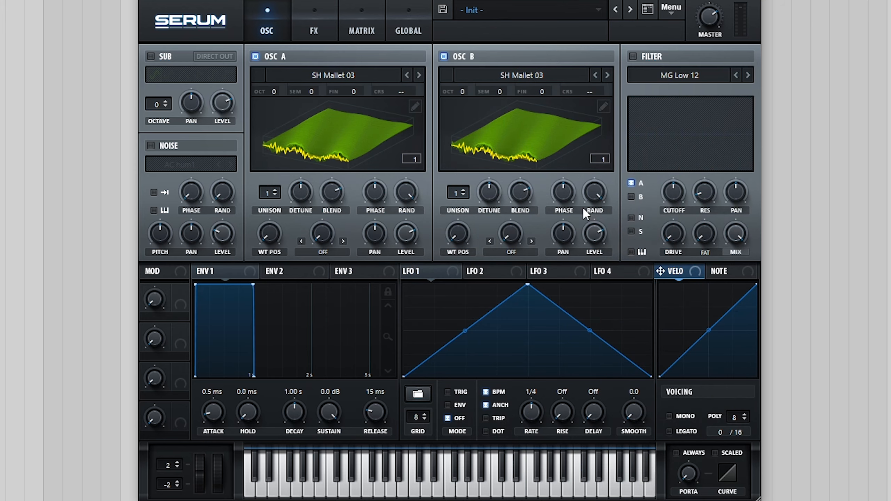
{"action": "left_click", "coordinate": [415, 106]}
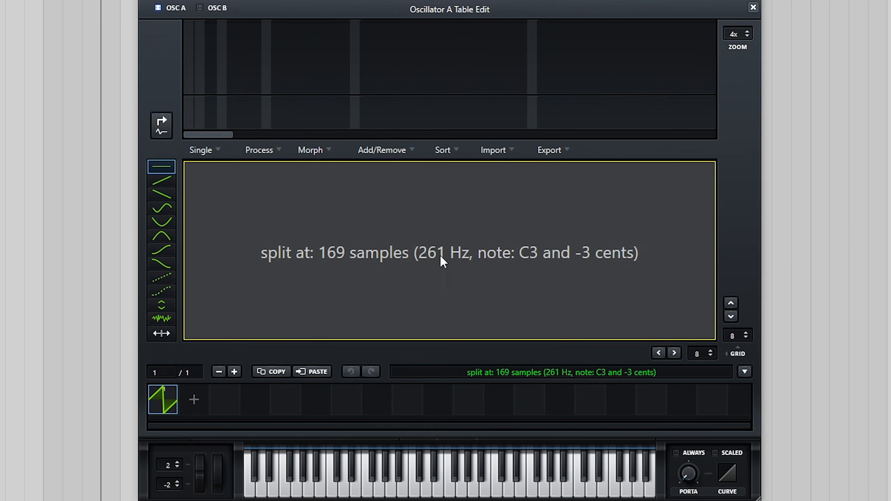
{"action": "left_click", "coordinate": [753, 7]}
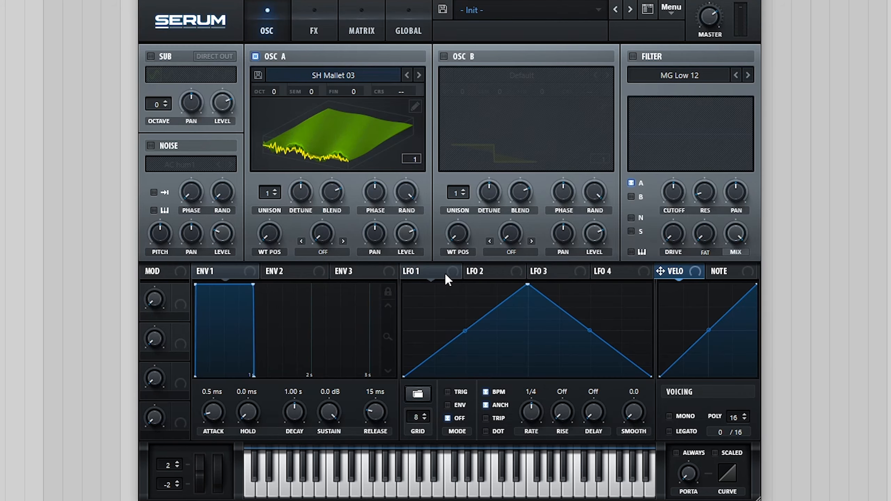
- Select LFO 1 to shape it as a rising ramp
{"action": "left_click", "coordinate": [411, 271]}
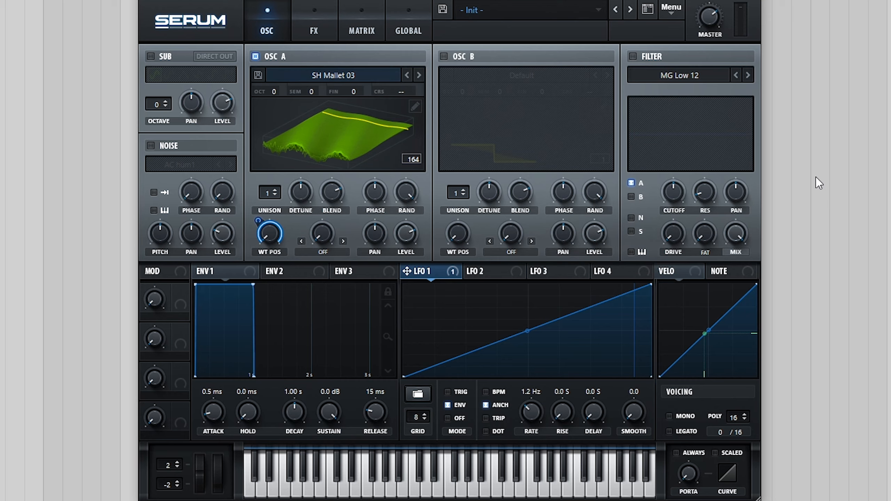
{"action": "mouse_move", "coordinate": [269, 203]}
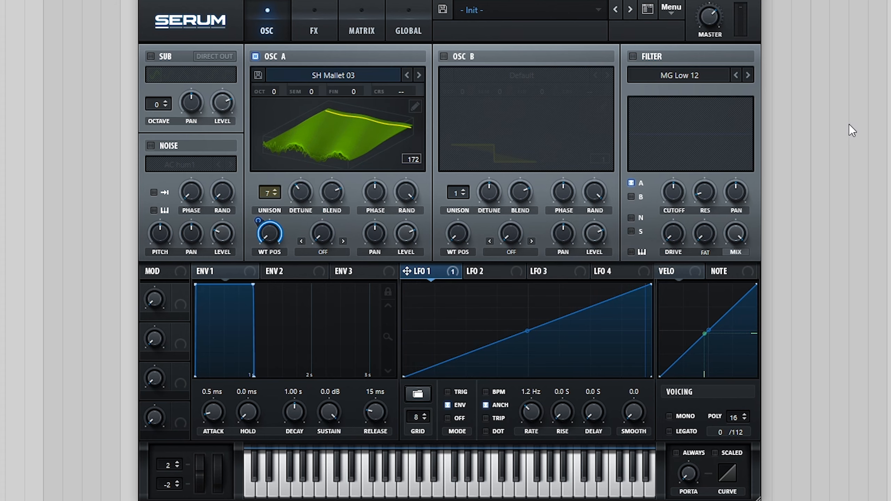
- Use Menu > Copy OSC A->B to duplicate oscillator A onto B
{"action": "left_click", "coordinate": [671, 7]}
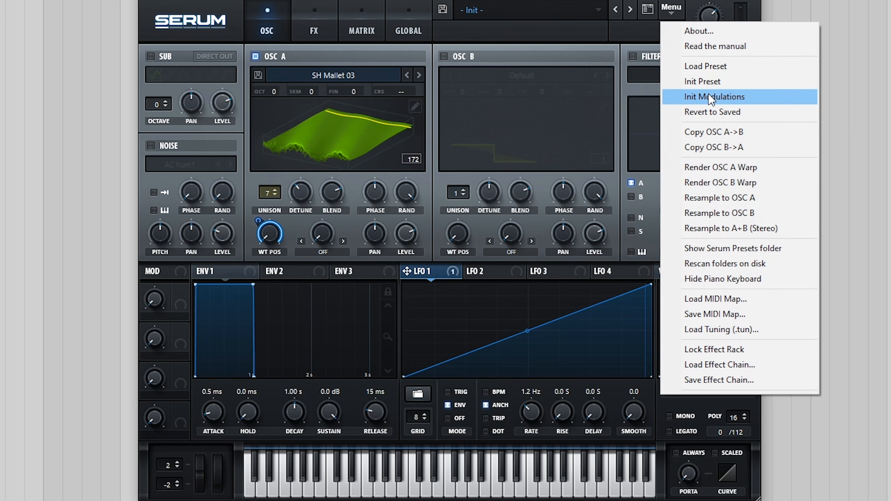
{"action": "left_click", "coordinate": [714, 97]}
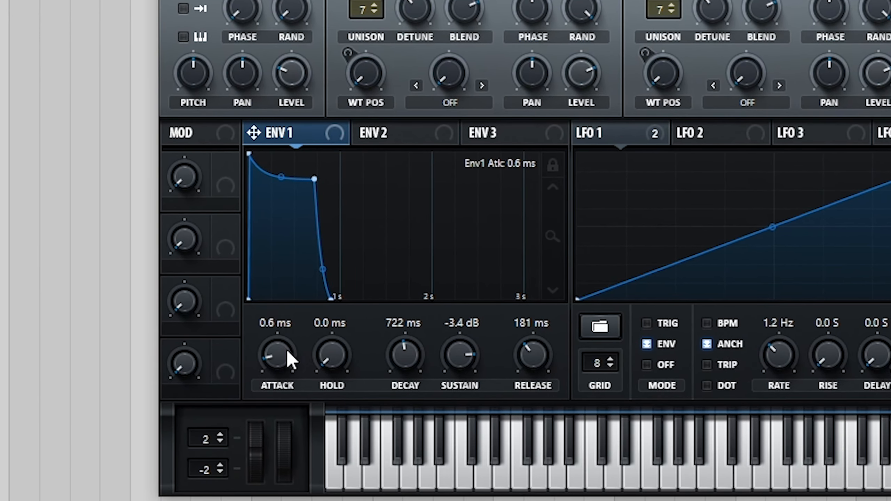
- Adjust envelope 1's attack until it sits at about 8 ms
{"action": "left_click_drag", "start_coordinate": [274, 357], "coordinate": [278, 341]}
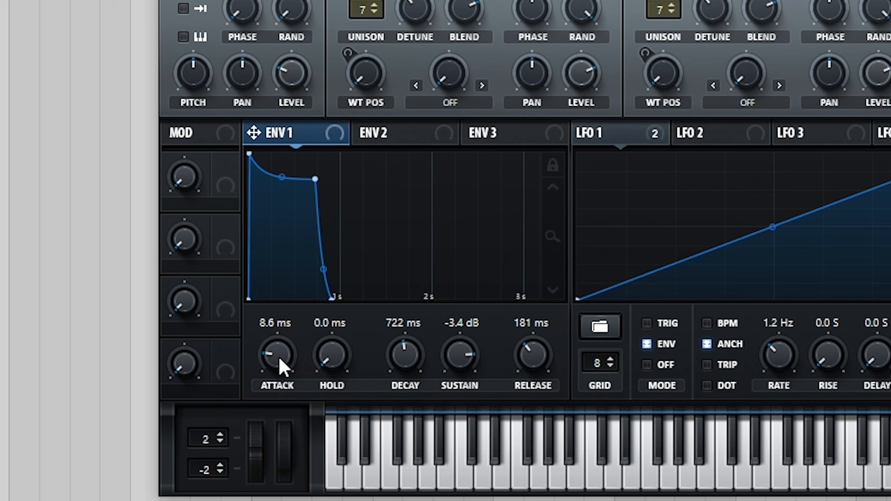
{"action": "left_click_drag", "start_coordinate": [276, 357], "coordinate": [279, 349]}
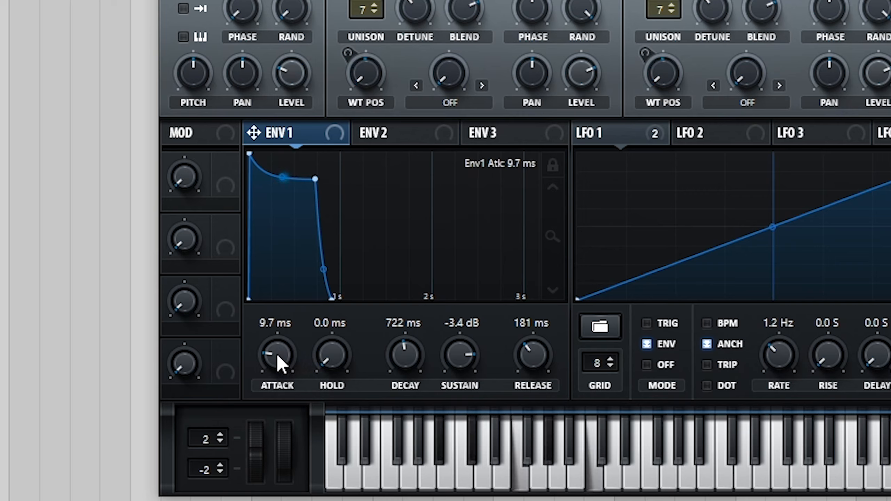
{"action": "left_click_drag", "start_coordinate": [278, 355], "coordinate": [277, 324]}
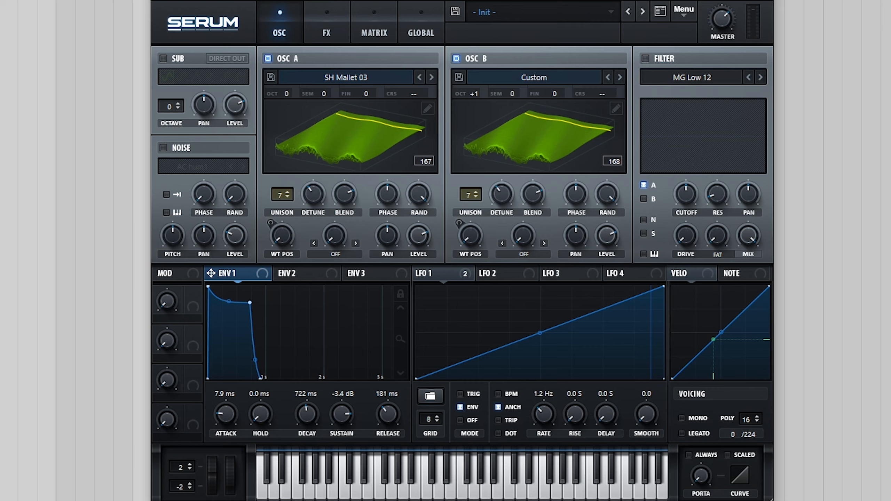
- Enable Hyper/Dimension in the effects rack and set its dimension mix to about 87%
{"action": "left_click", "coordinate": [327, 21]}
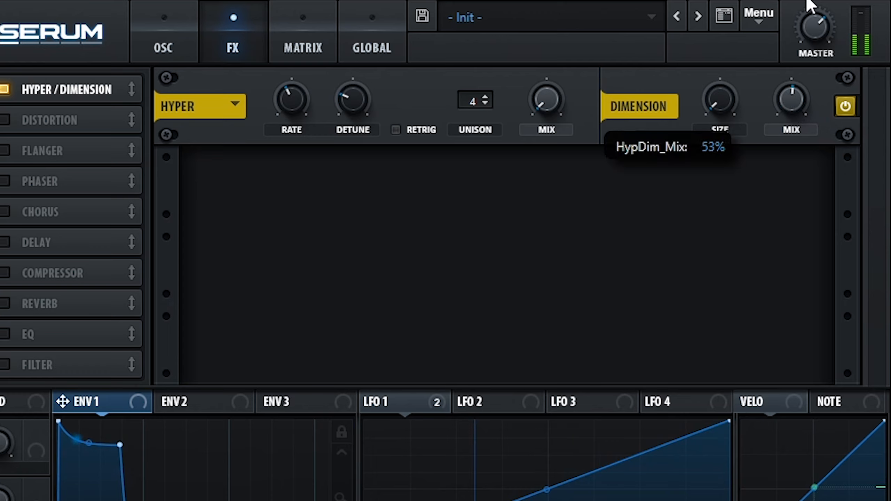
{"action": "left_click_drag", "start_coordinate": [790, 100], "coordinate": [790, 74]}
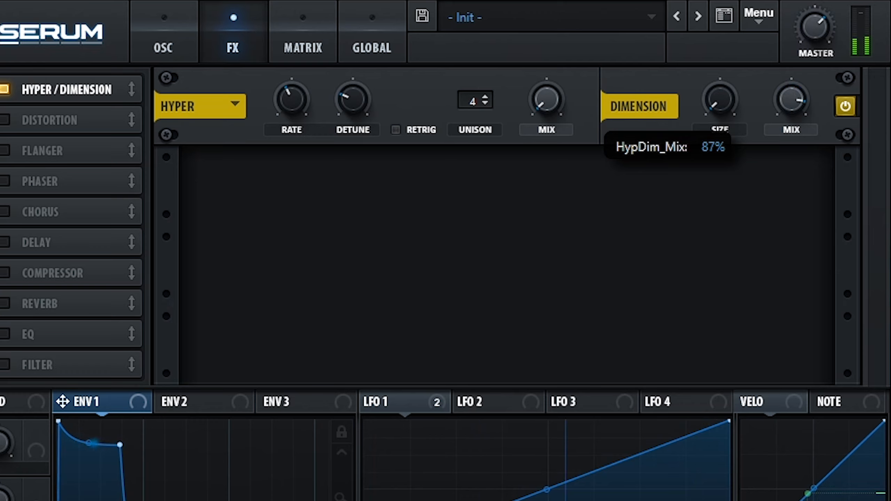
{"action": "left_click_drag", "start_coordinate": [790, 101], "coordinate": [789, 95]}
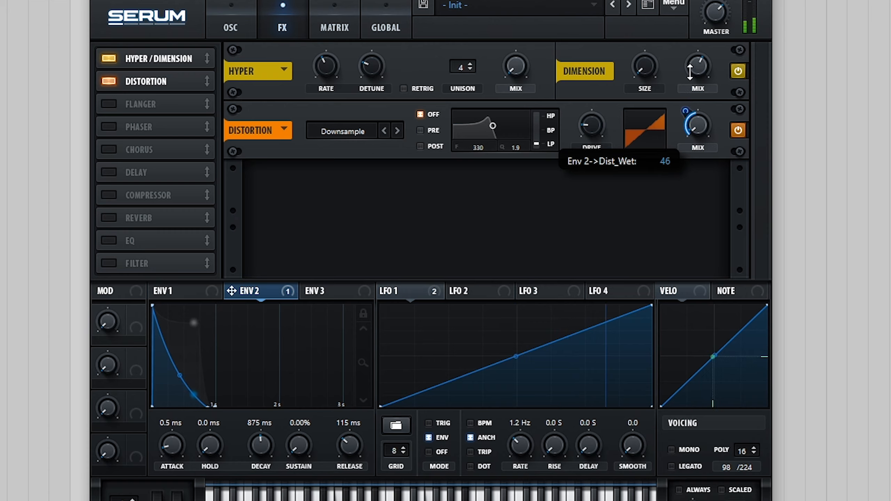
- Set envelope 2's modulation depth on the Downsample distortion mix
{"action": "left_click_drag", "start_coordinate": [697, 70], "coordinate": [697, 57]}
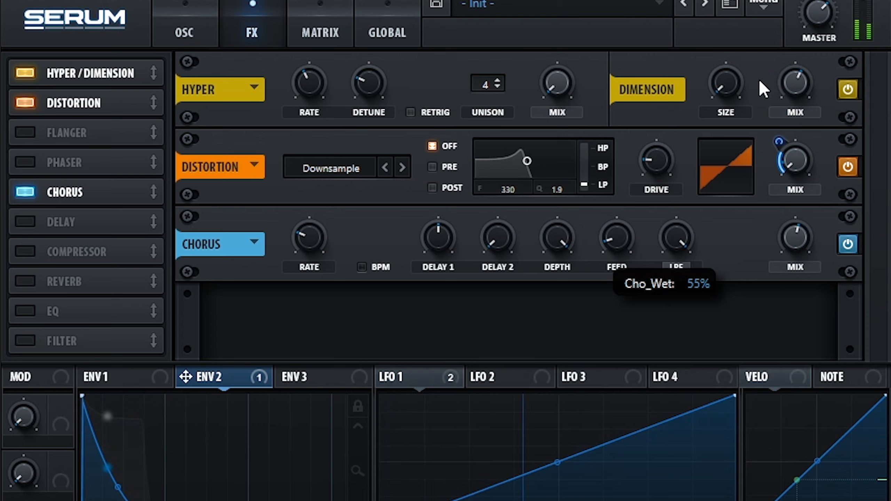
{"action": "mouse_move", "coordinate": [767, 275]}
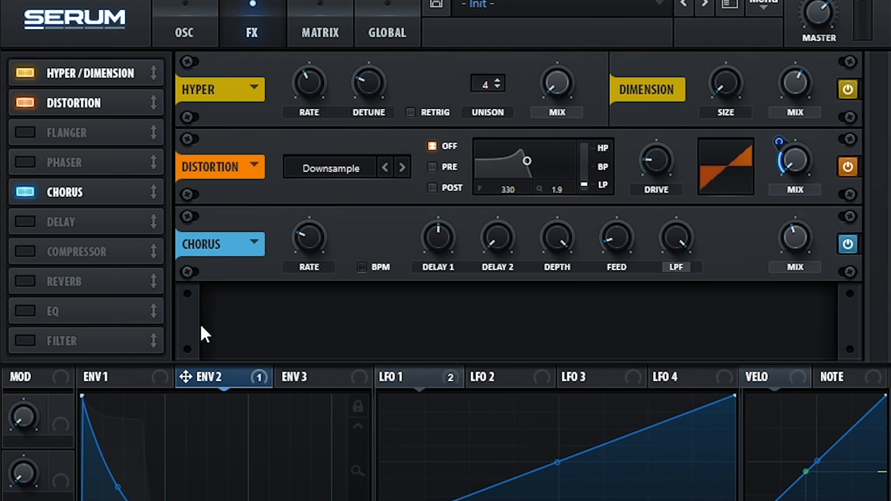
- Enable the EQ and set Macro 1's modulation amount on the high gain to 34
{"action": "left_click", "coordinate": [53, 312]}
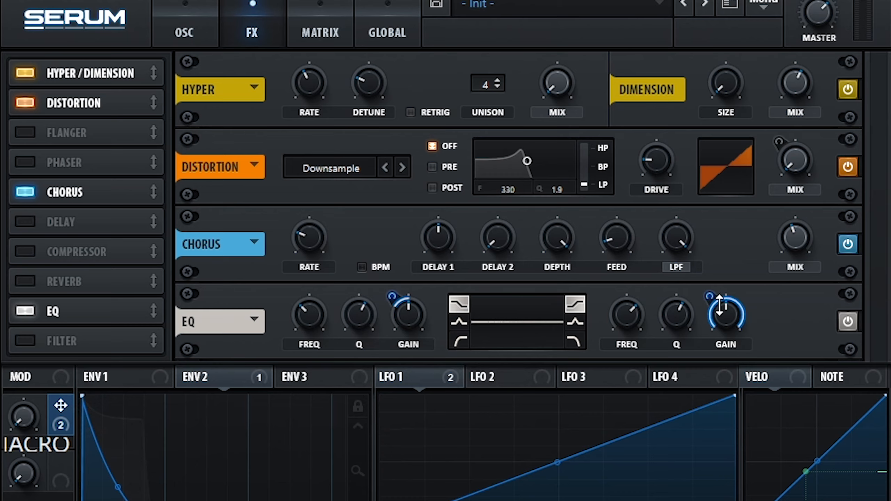
{"action": "left_click_drag", "start_coordinate": [725, 312], "coordinate": [725, 301]}
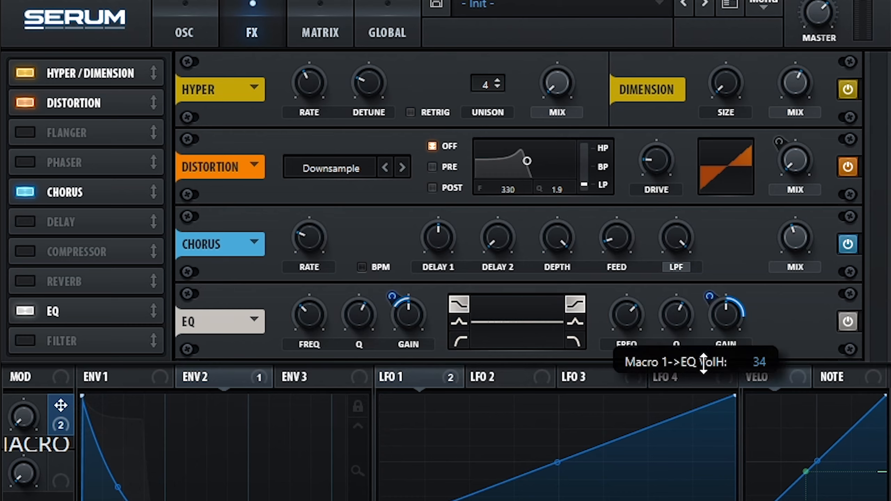
{"action": "mouse_move", "coordinate": [230, 415]}
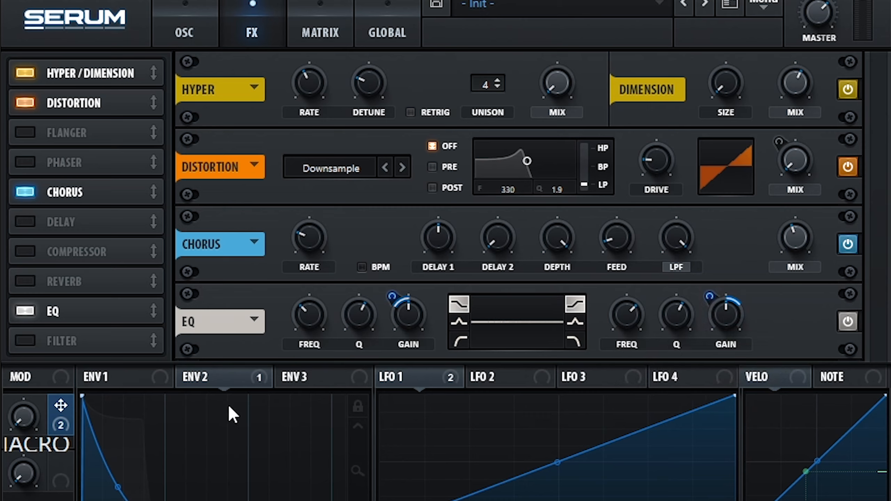
{"action": "mouse_move", "coordinate": [33, 423]}
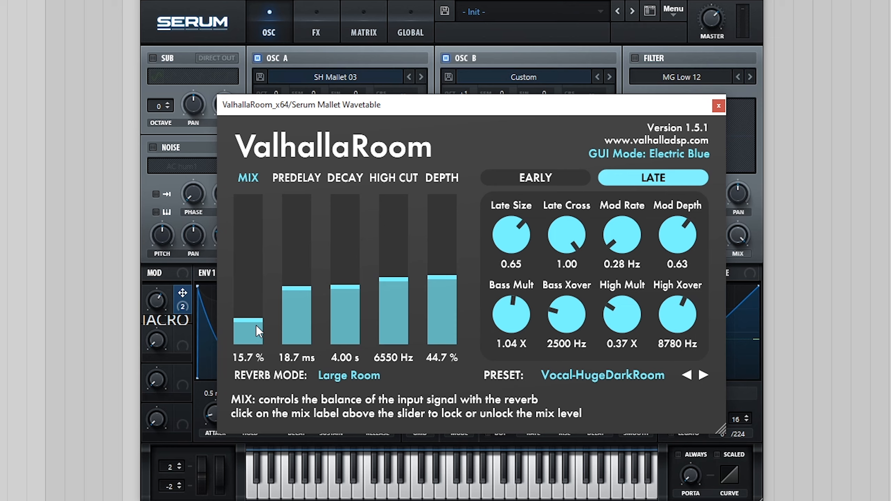
- Sweep ValhallaRoom's mix from nearly fully wet to dry, settling at 9.7%
{"action": "left_click_drag", "start_coordinate": [255, 331], "coordinate": [254, 316]}
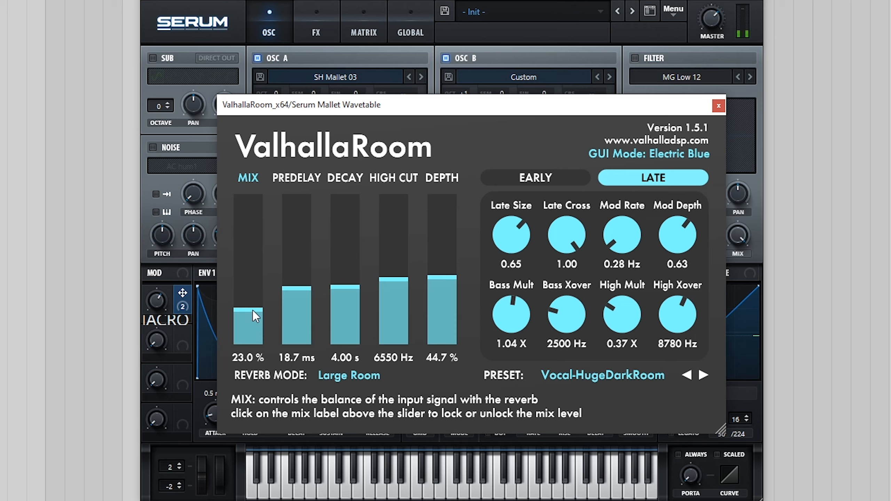
{"action": "left_click_drag", "start_coordinate": [252, 316], "coordinate": [252, 279]}
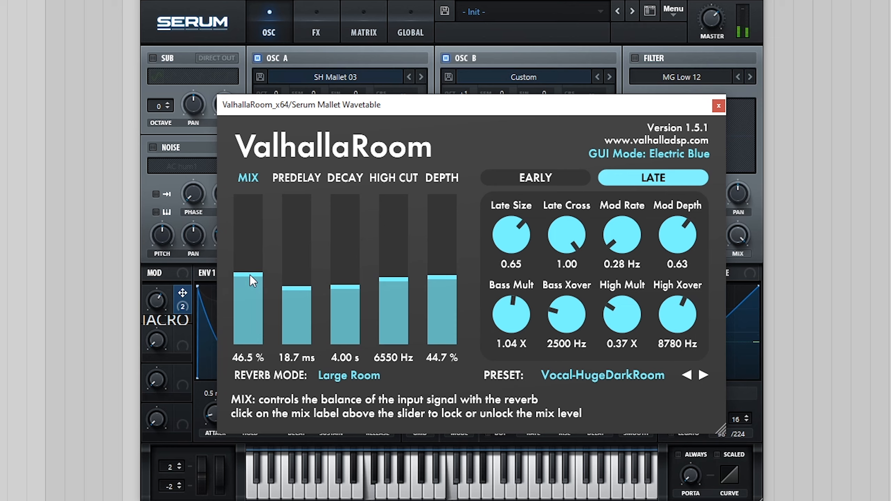
{"action": "left_click_drag", "start_coordinate": [249, 278], "coordinate": [255, 238]}
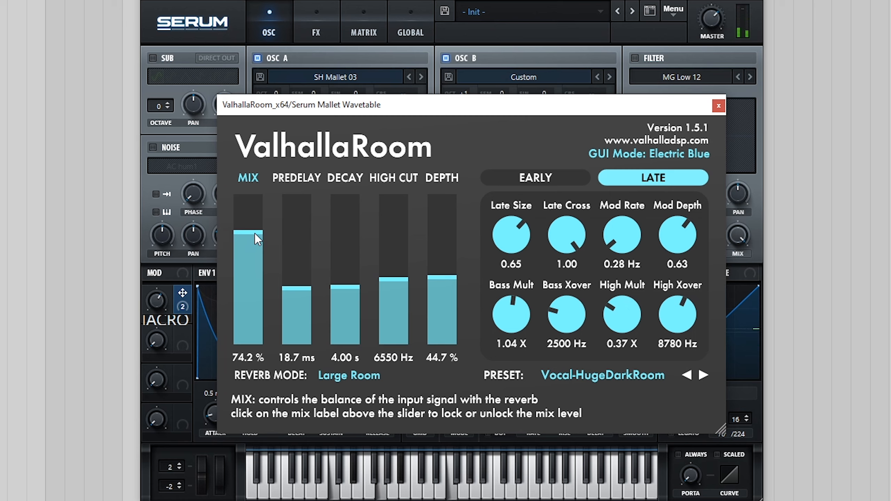
{"action": "left_click_drag", "start_coordinate": [255, 239], "coordinate": [258, 204]}
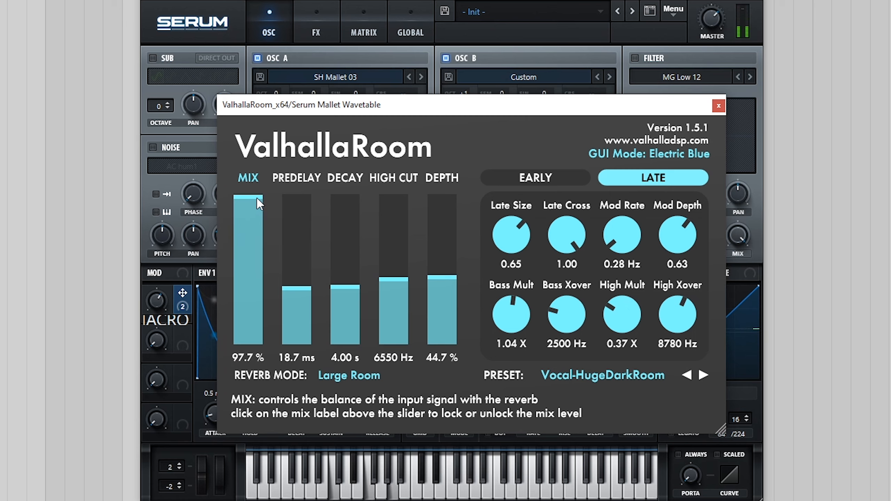
{"action": "left_click_drag", "start_coordinate": [248, 202], "coordinate": [248, 242]}
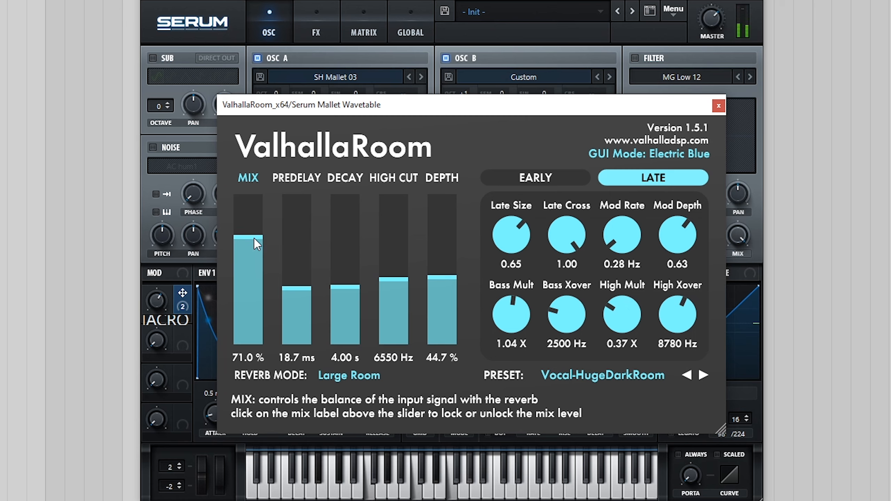
{"action": "left_click_drag", "start_coordinate": [247, 241], "coordinate": [247, 310]}
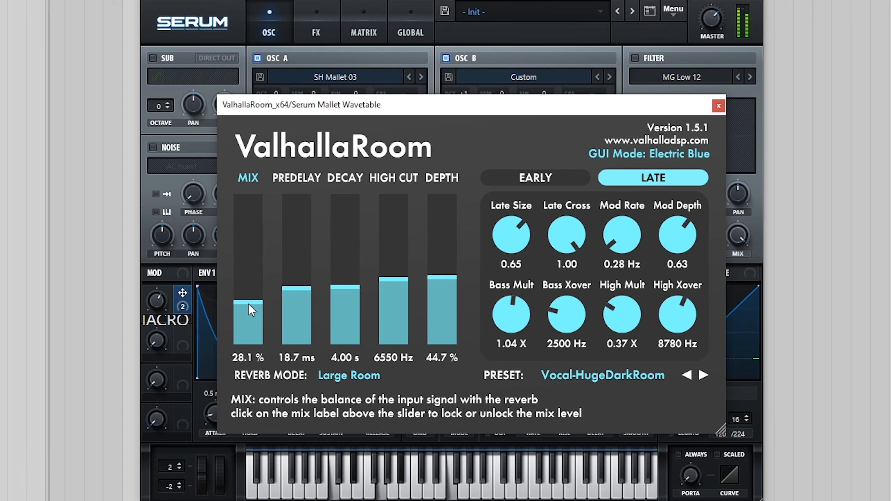
{"action": "left_click_drag", "start_coordinate": [248, 310], "coordinate": [248, 336]}
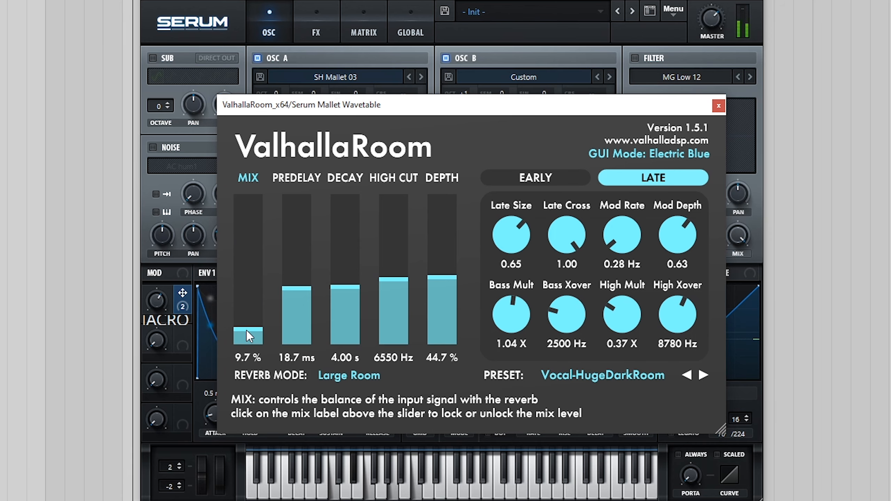
{"action": "left_click_drag", "start_coordinate": [248, 336], "coordinate": [248, 319]}
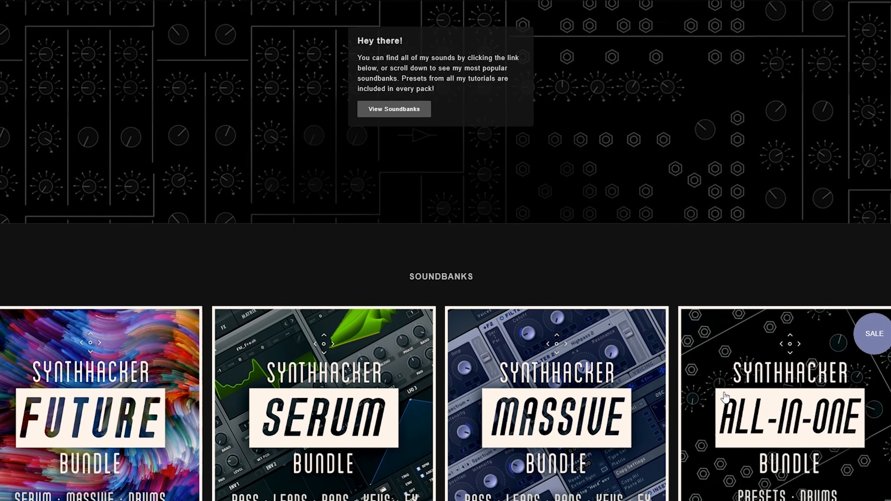
- Open the All-In-One Bundle tile and scroll through its product page
{"action": "left_click", "coordinate": [789, 419]}
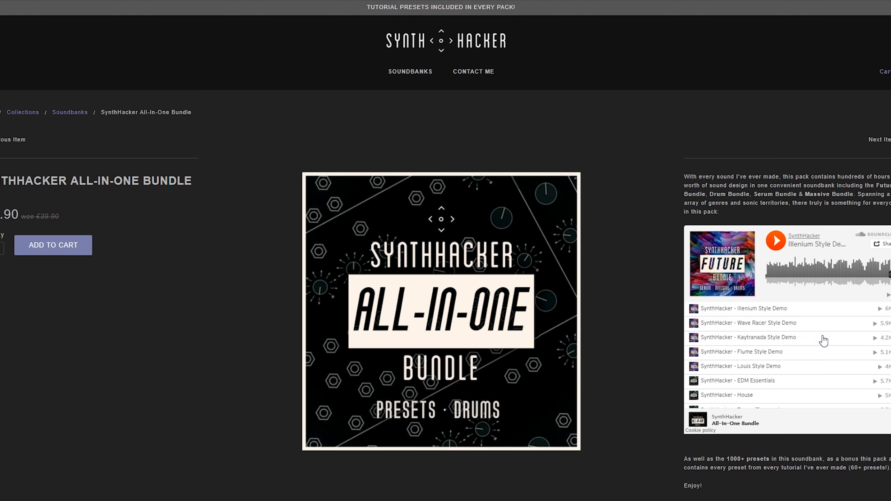
{"action": "scroll", "scroll_direction": "down", "scroll_amount": 3}
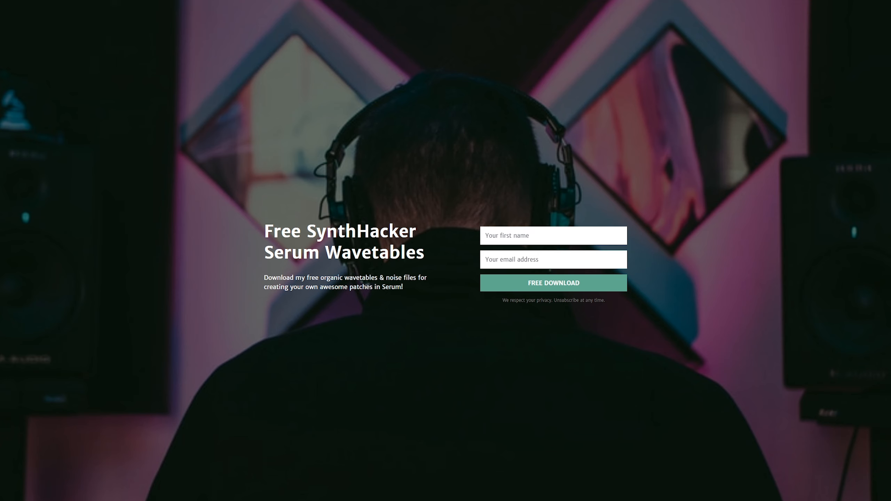
{"action": "type", "text": "Tom"}
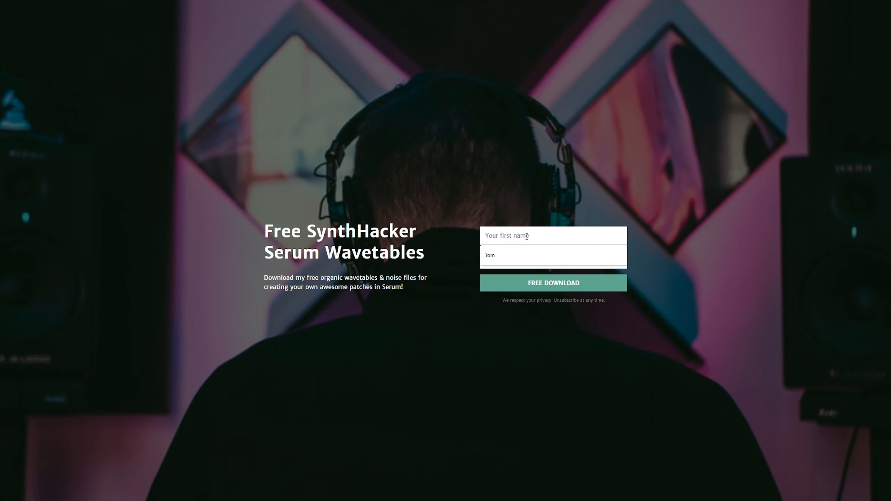
{"action": "type", "text": "Tom"}
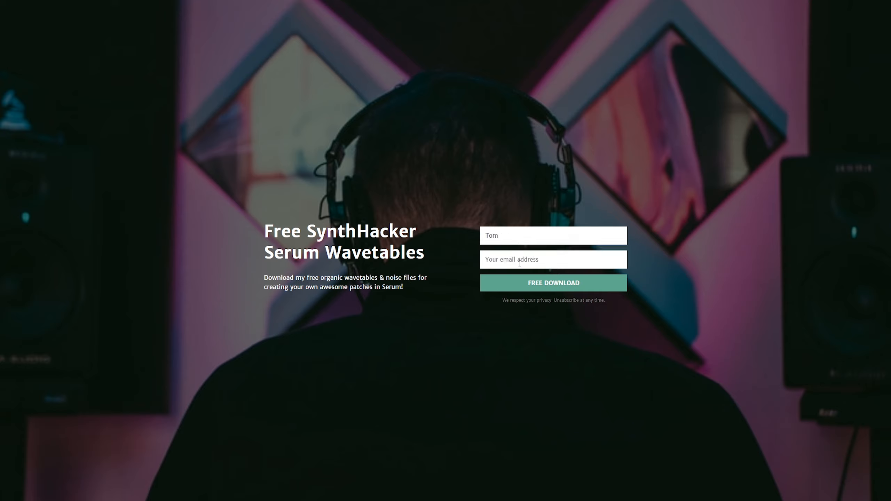
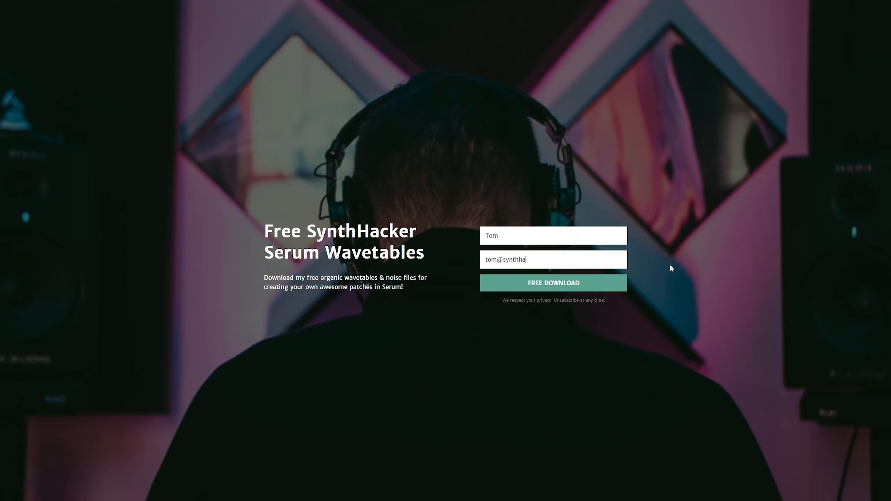